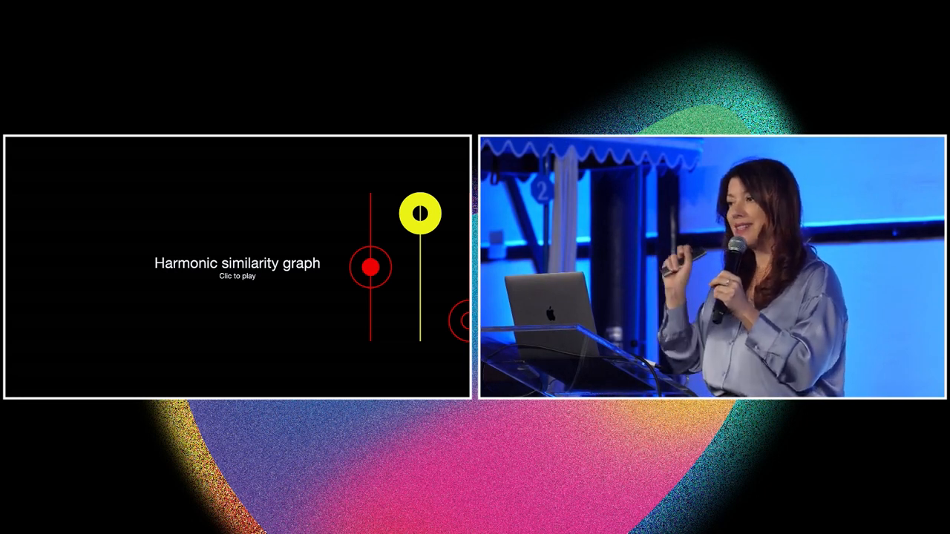
Step: Follow the Harmonic, Lyrics and Locations agents in Settings, then go to semantic search
left_click(368, 267)
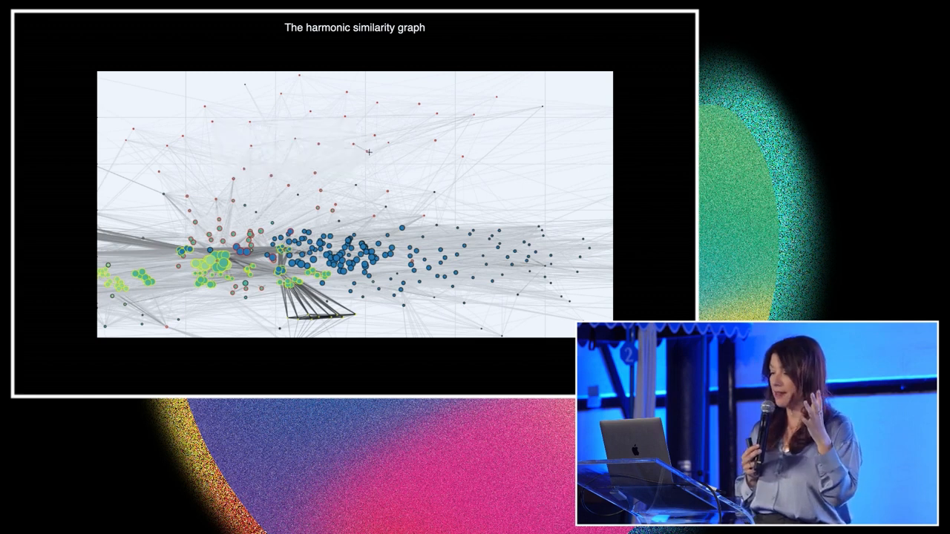
mouse_move(380, 175)
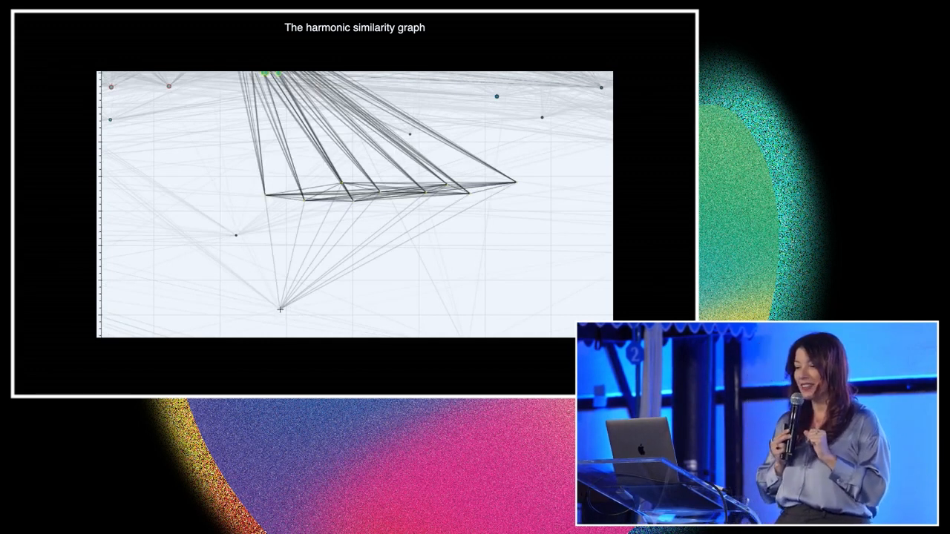
left_click(281, 310)
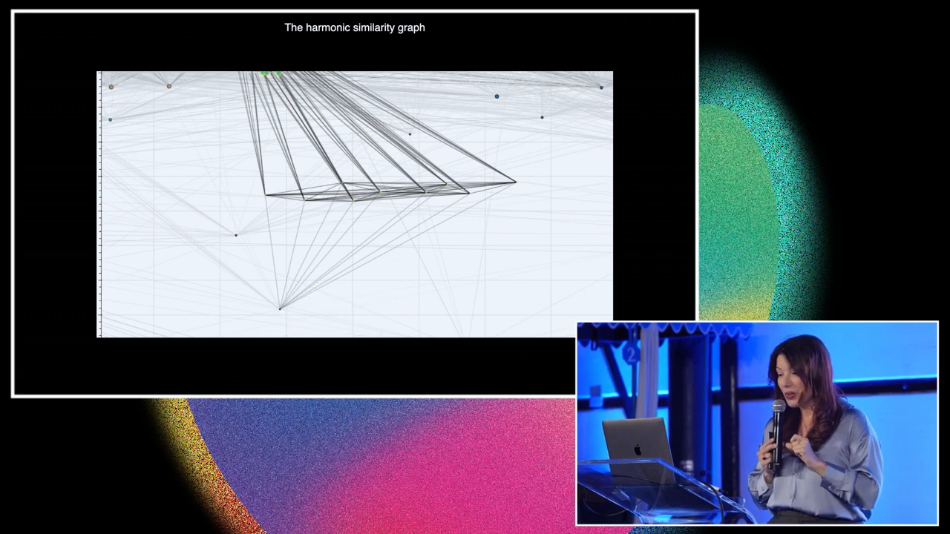
mouse_move(274, 269)
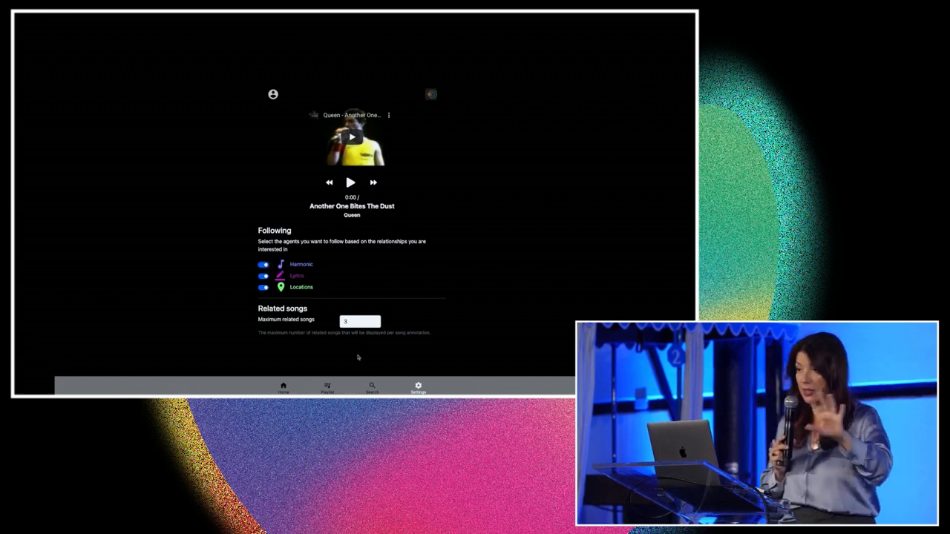
left_click(371, 387)
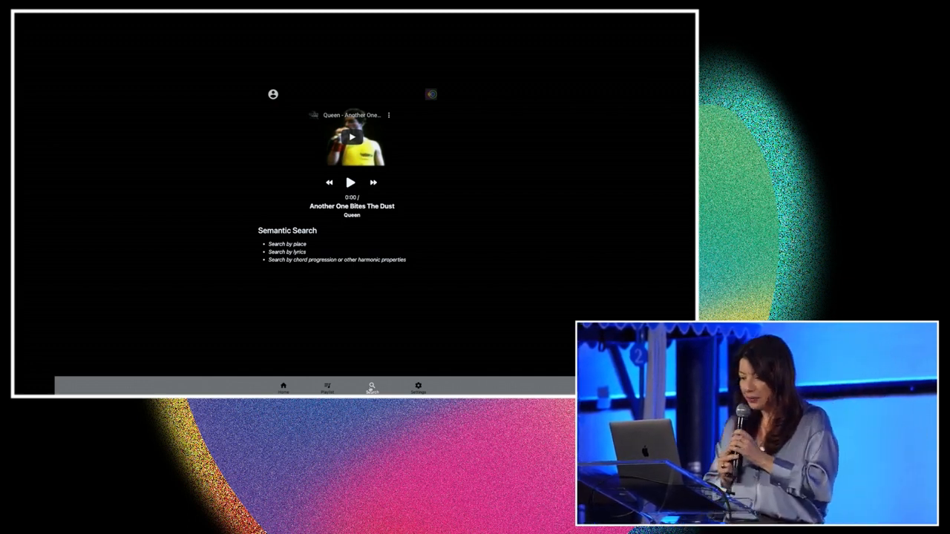
Step: Return from Semantic Search to the now-playing view of Another One Bites the Dust
left_click(326, 388)
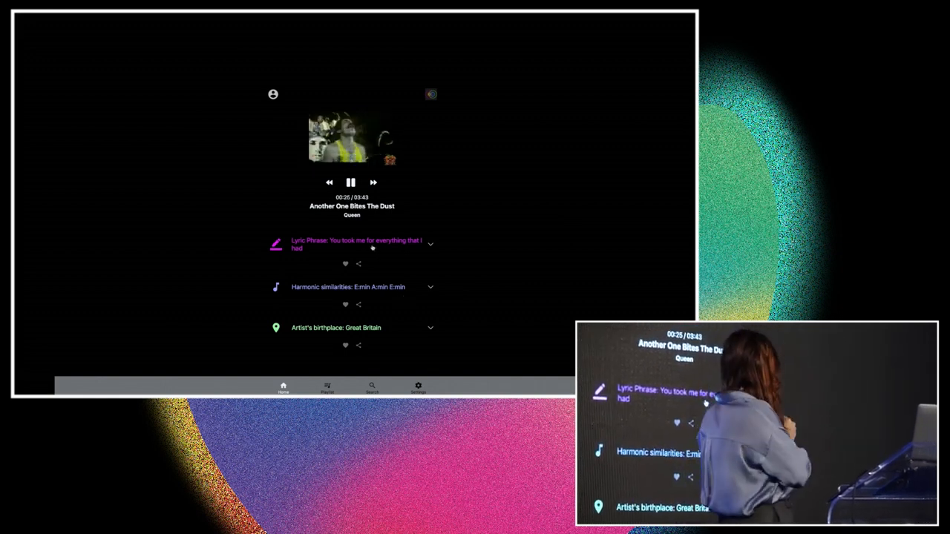
Step: Expand the Lyric Phrase link to reveal its provenance and the related Beatles song Tell me why
left_click(430, 243)
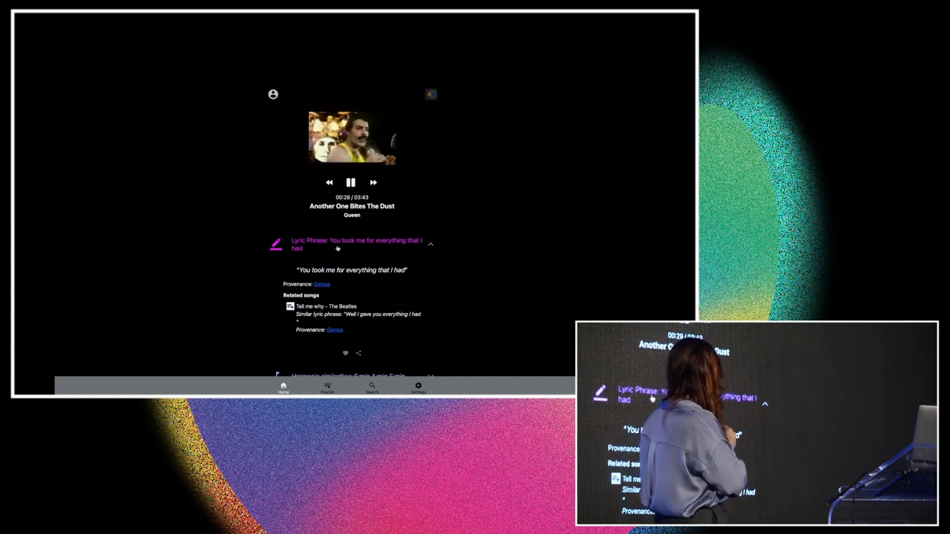